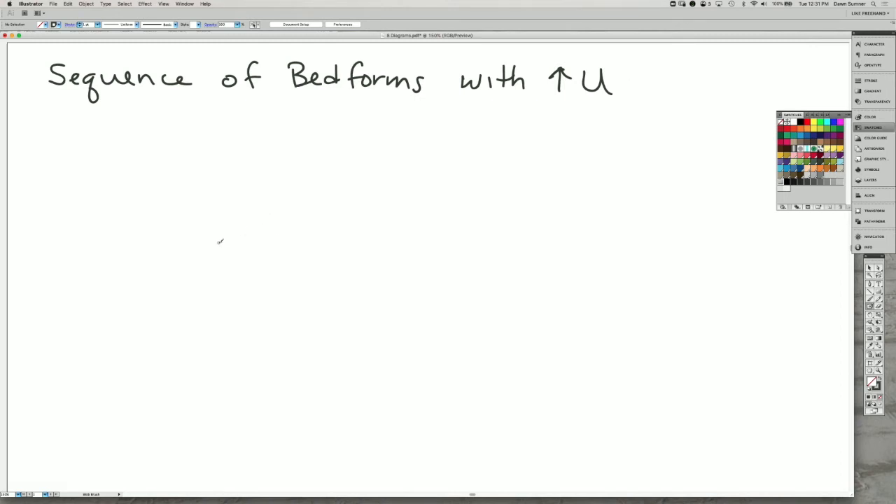
pyautogui.moveTo(186, 238)
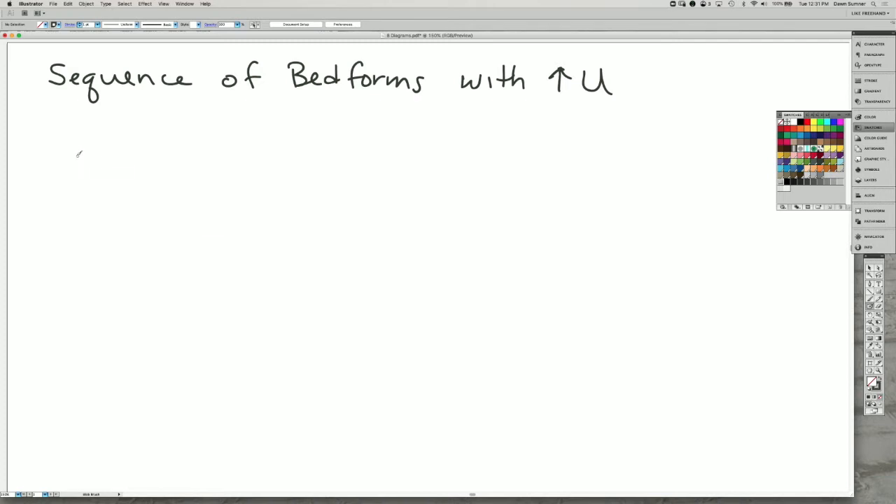
pyautogui.moveTo(96, 233)
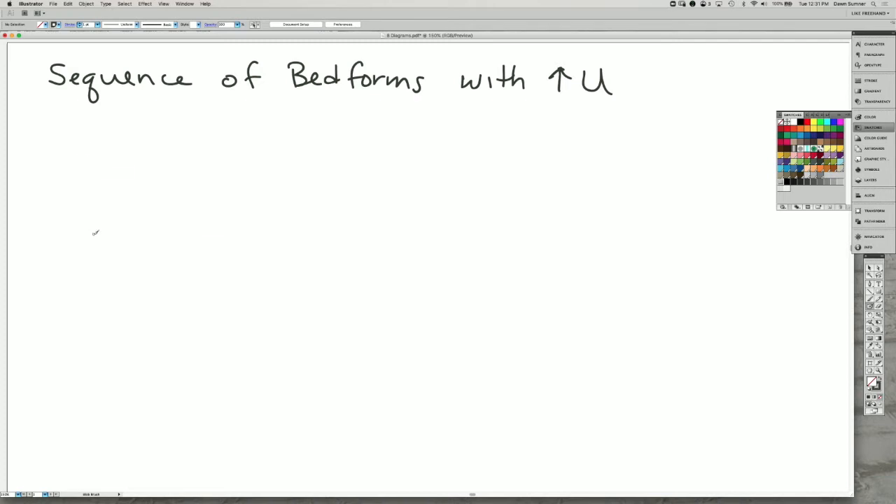
# Handwrite 'high' at the top of the vertical velocity scale below the title
pyautogui.moveTo(98, 168); pyautogui.dragTo(99, 309)
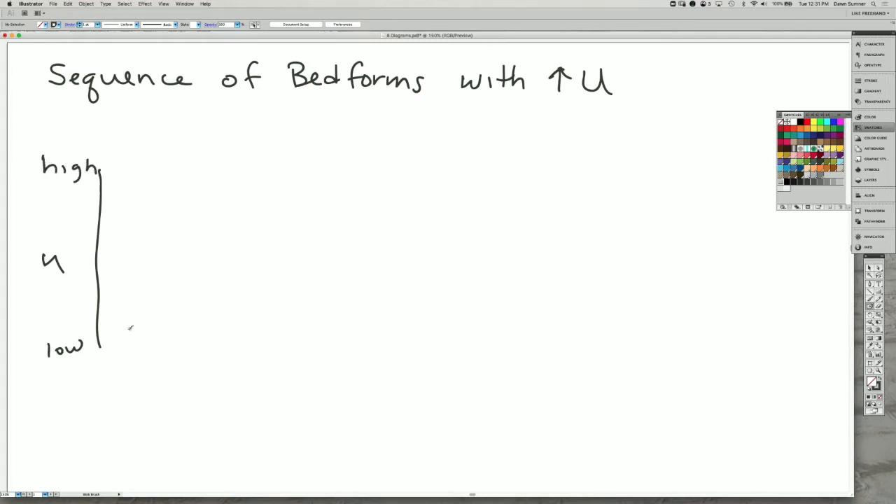
pyautogui.moveTo(135, 338)
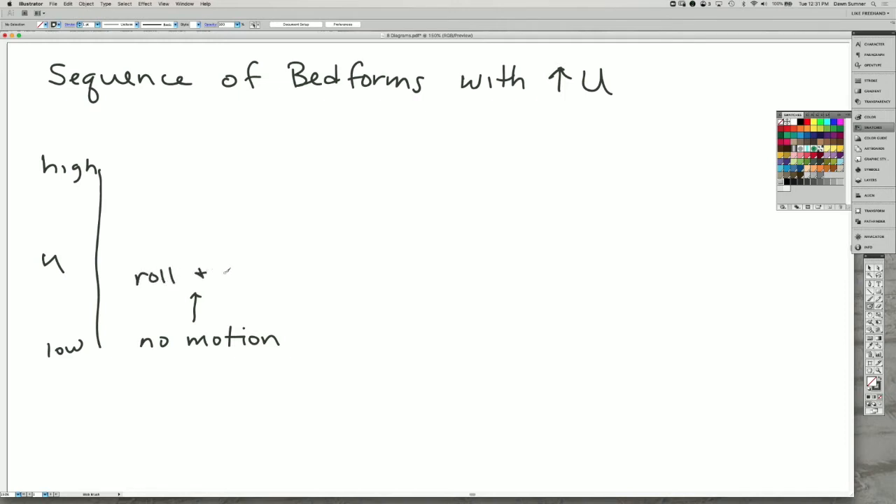
# Write 'roll + saltate', an up arrow, and 'suspension', then draw a curly brace beside them
pyautogui.moveTo(220, 273); pyautogui.dragTo(287, 272)
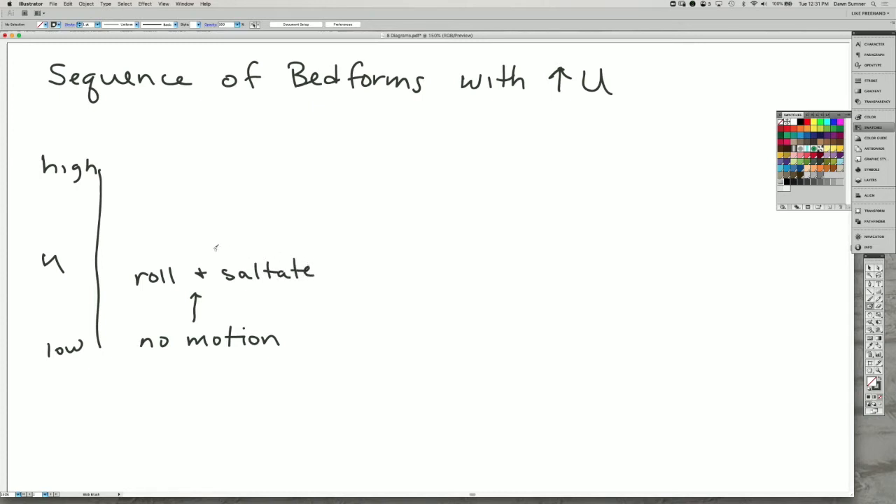
pyautogui.moveTo(205, 210); pyautogui.dragTo(201, 241)
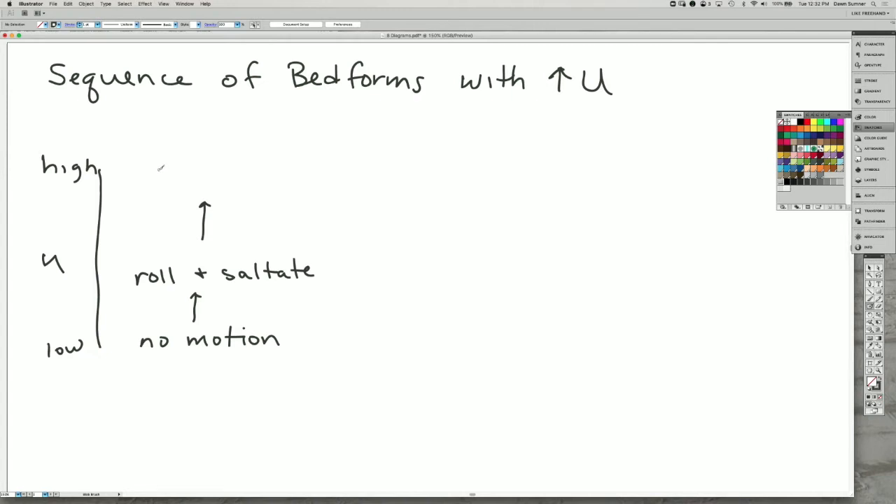
pyautogui.moveTo(151, 175); pyautogui.dragTo(192, 175)
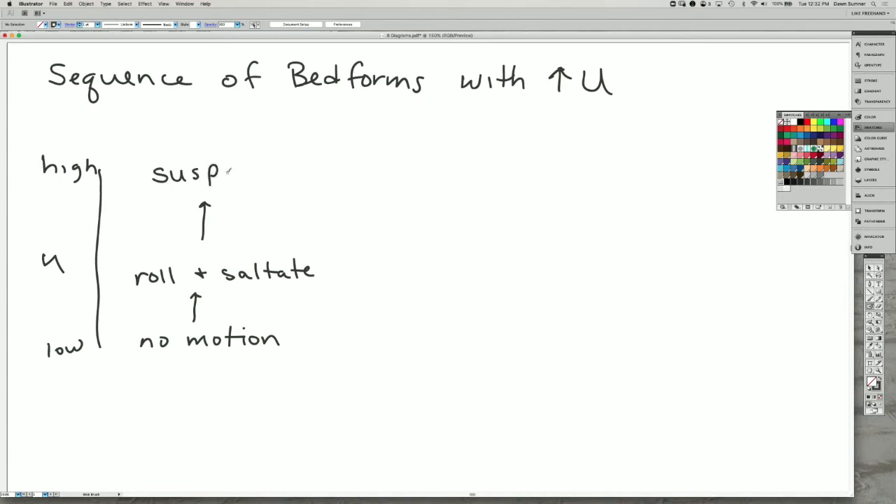
pyautogui.write('ension')
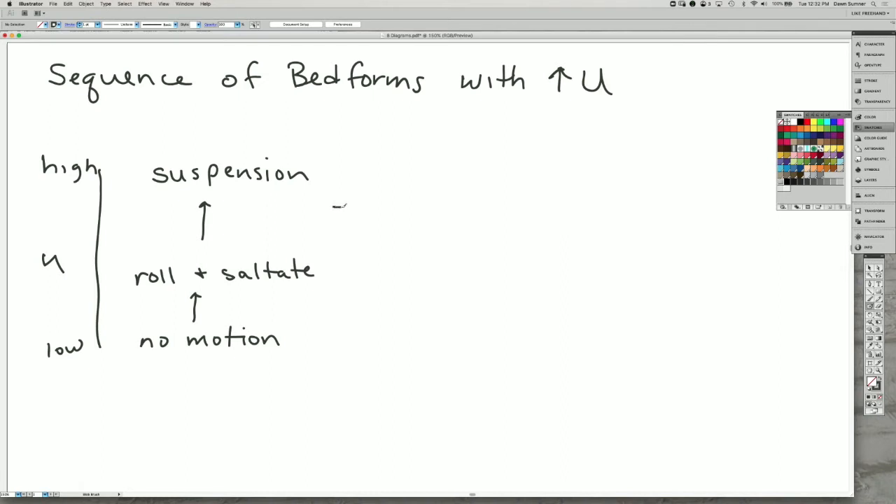
pyautogui.moveTo(343, 206); pyautogui.dragTo(322, 311)
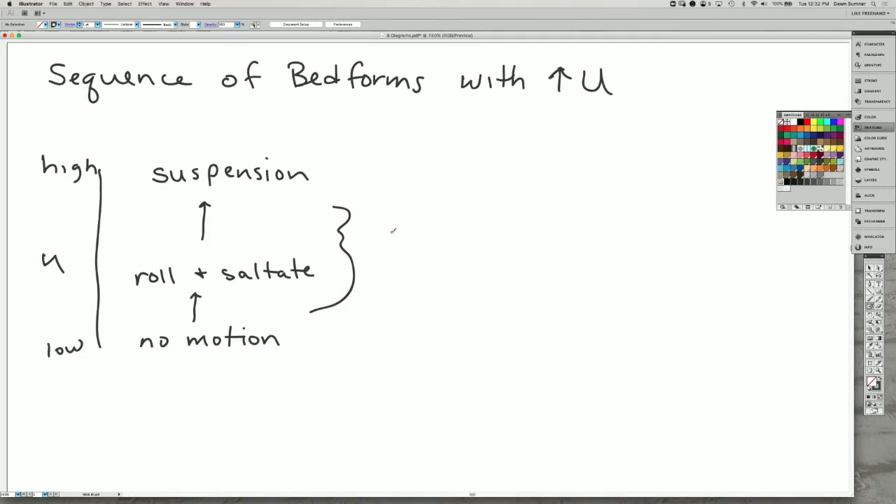
# Handwrite 'grain interact w/ bed + create' over several lines right of the brace
pyautogui.write('gra')
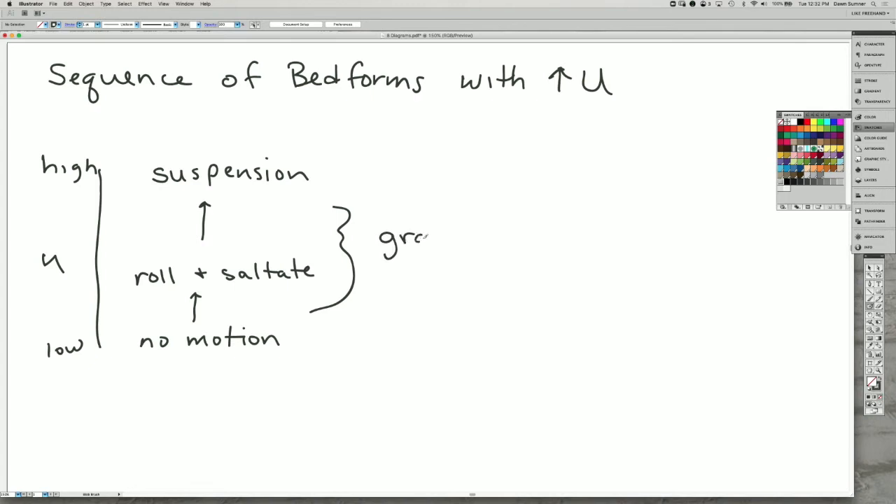
pyautogui.moveTo(420, 238); pyautogui.dragTo(511, 238)
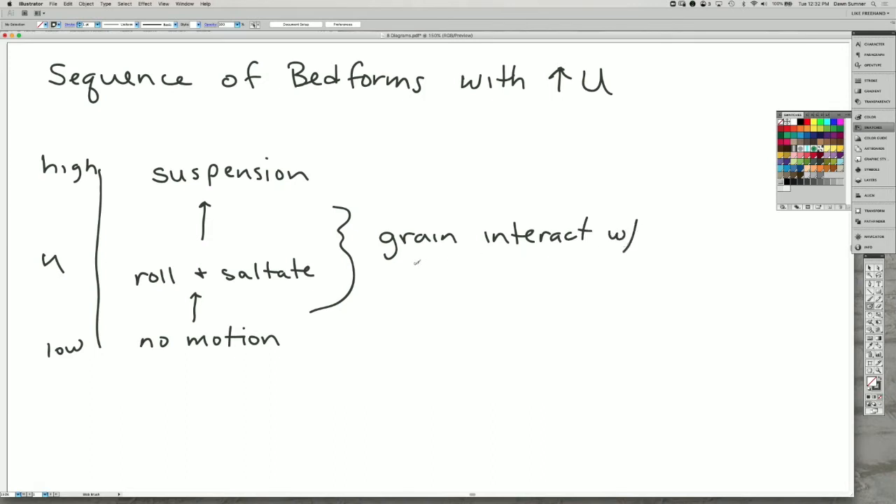
pyautogui.moveTo(420, 273); pyautogui.dragTo(468, 273)
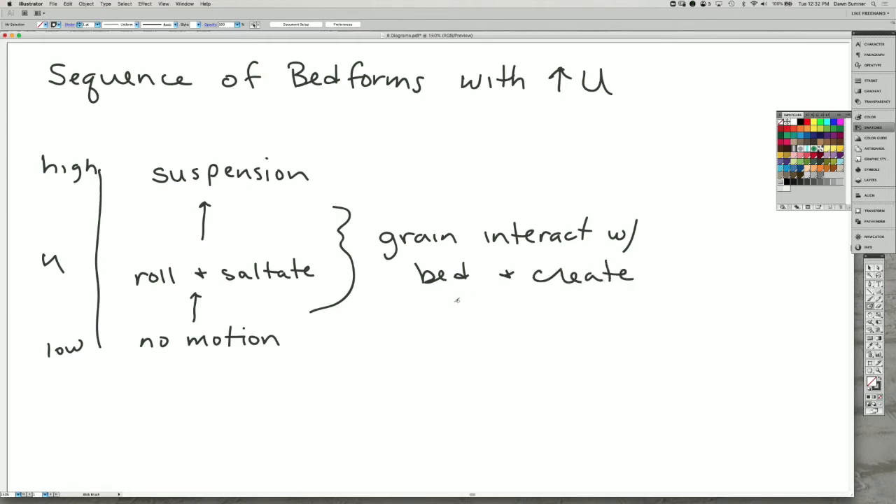
pyautogui.moveTo(444, 307); pyautogui.dragTo(501, 308)
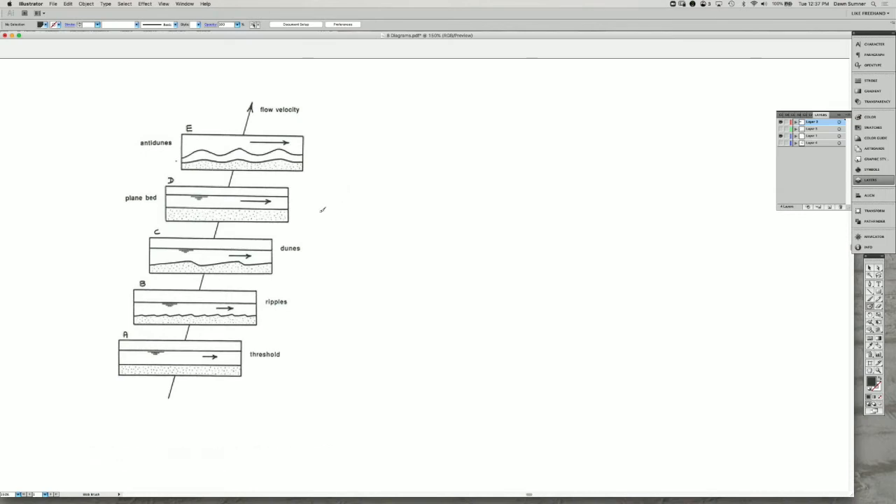
pyautogui.moveTo(302, 375)
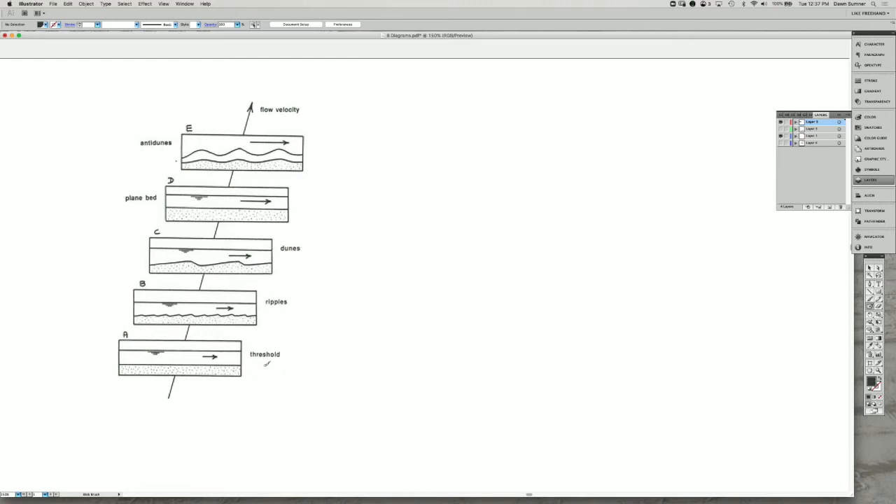
# Brush a flat bed line to the right of the threshold label on the scanned diagram
pyautogui.moveTo(265, 364); pyautogui.dragTo(343, 363)
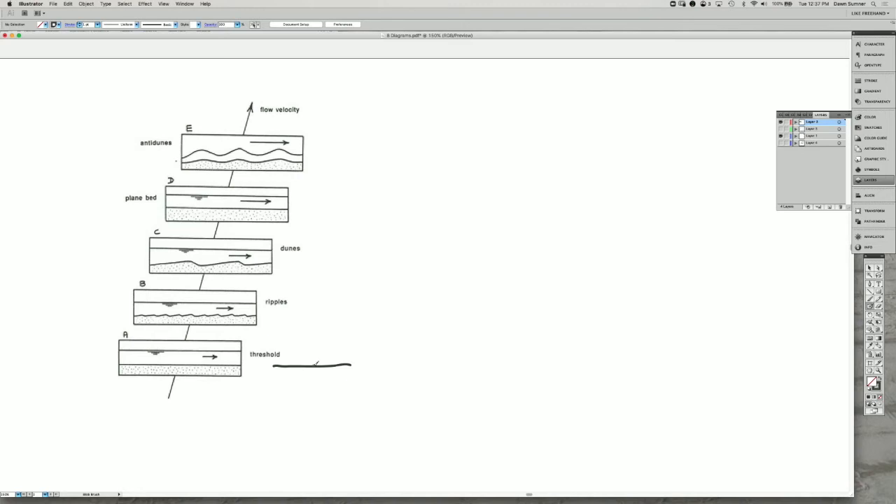
# Add a bump to the bed sketch, write 'gradational' with an up arrow, and draw a rippled line
pyautogui.moveTo(312, 363); pyautogui.dragTo(329, 363)
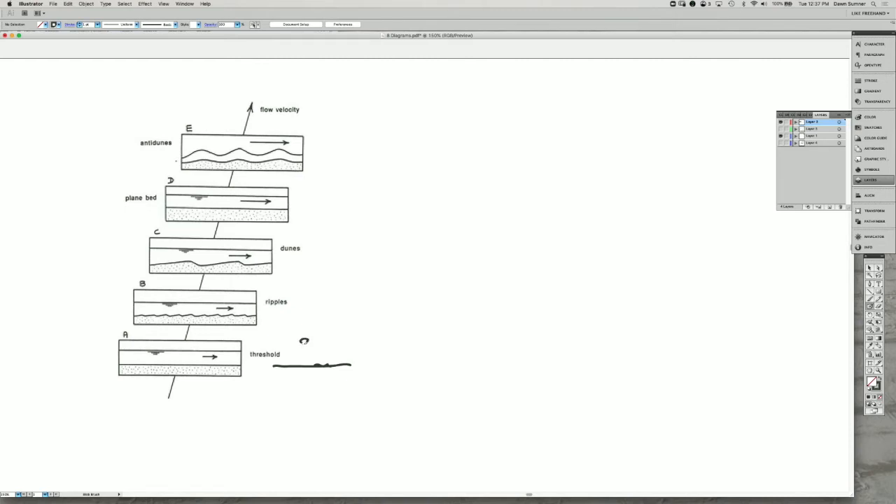
pyautogui.moveTo(301, 343); pyautogui.dragTo(347, 343)
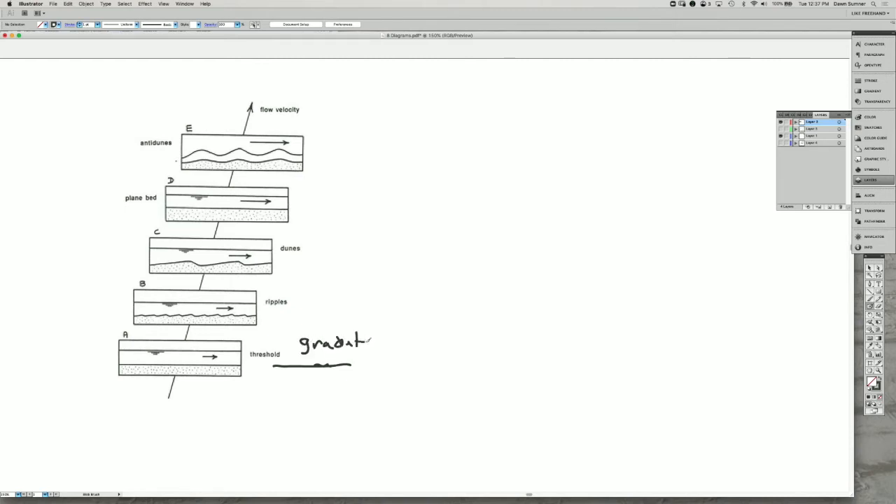
pyautogui.moveTo(360, 343); pyautogui.dragTo(406, 343)
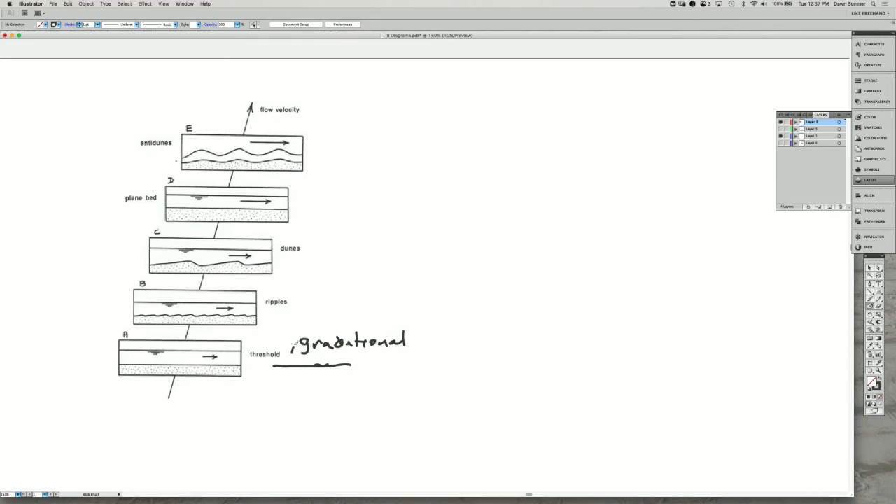
pyautogui.moveTo(293, 357); pyautogui.dragTo(299, 318)
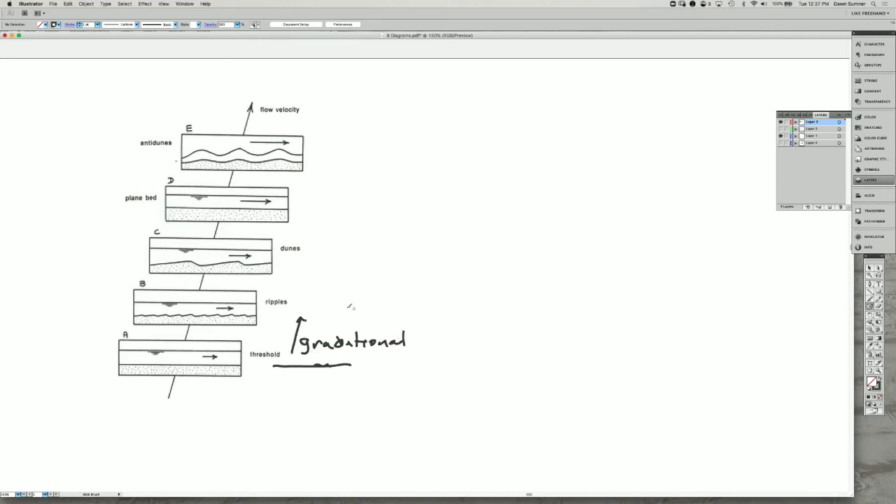
pyautogui.moveTo(298, 311); pyautogui.dragTo(322, 307)
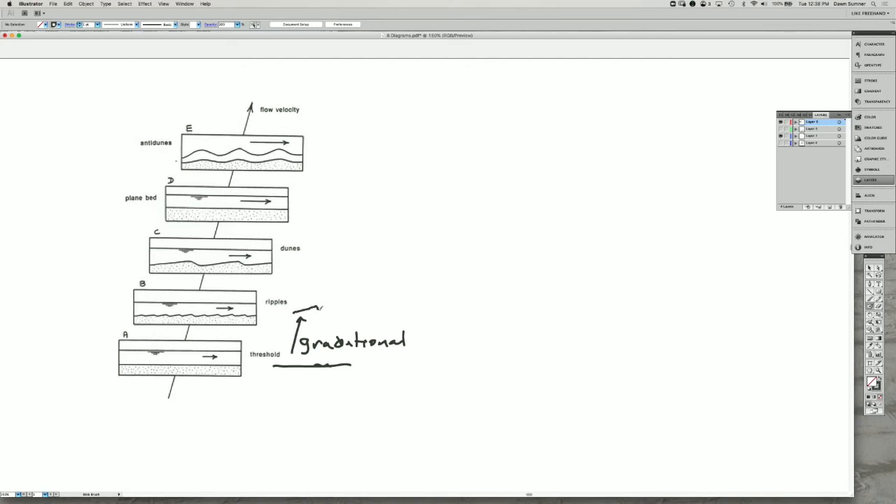
pyautogui.moveTo(292, 310); pyautogui.dragTo(384, 304)
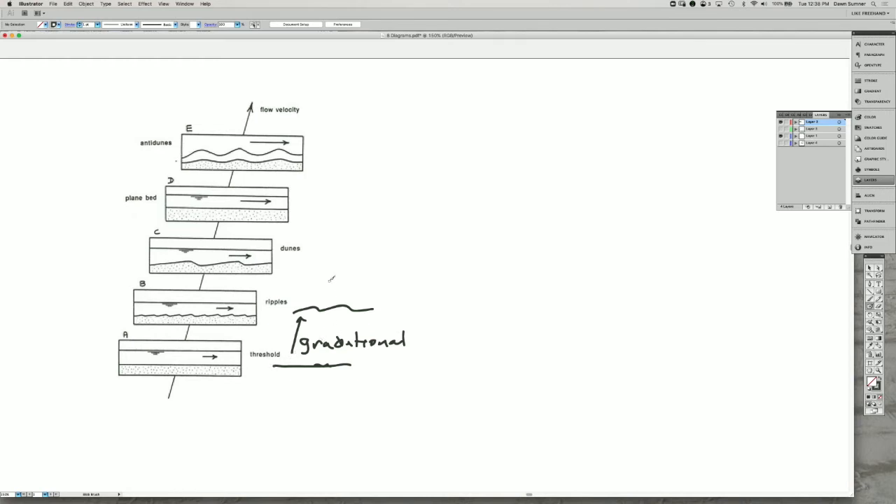
pyautogui.moveTo(245, 314)
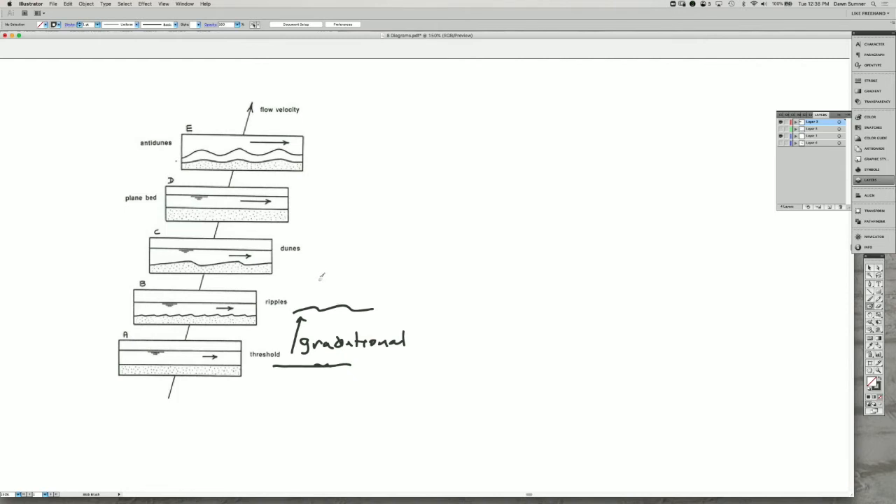
pyautogui.moveTo(310, 264)
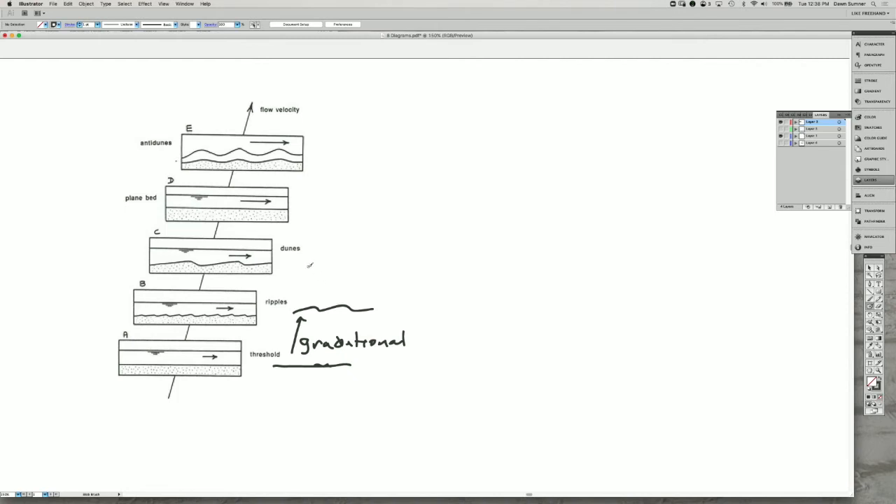
pyautogui.moveTo(310, 266)
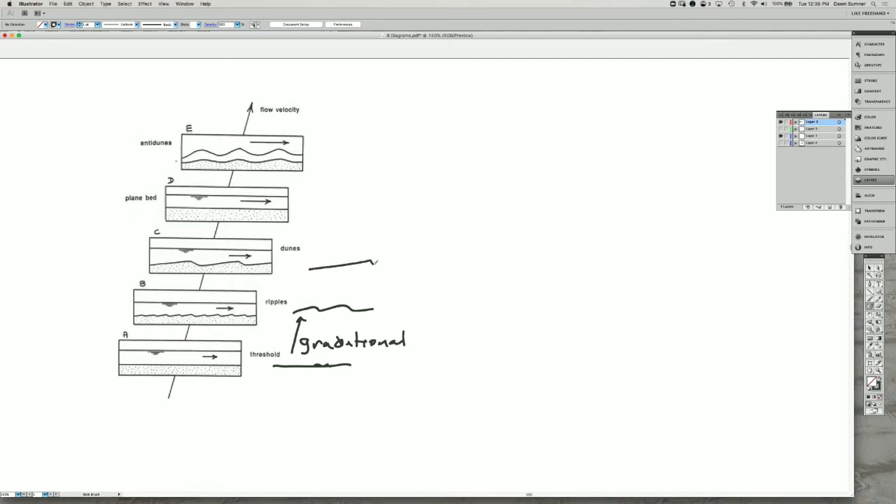
# Extend the dune profile, label the double arrow 'abrupt', and write 'dune height > ripple height'
pyautogui.moveTo(378, 264); pyautogui.dragTo(444, 259)
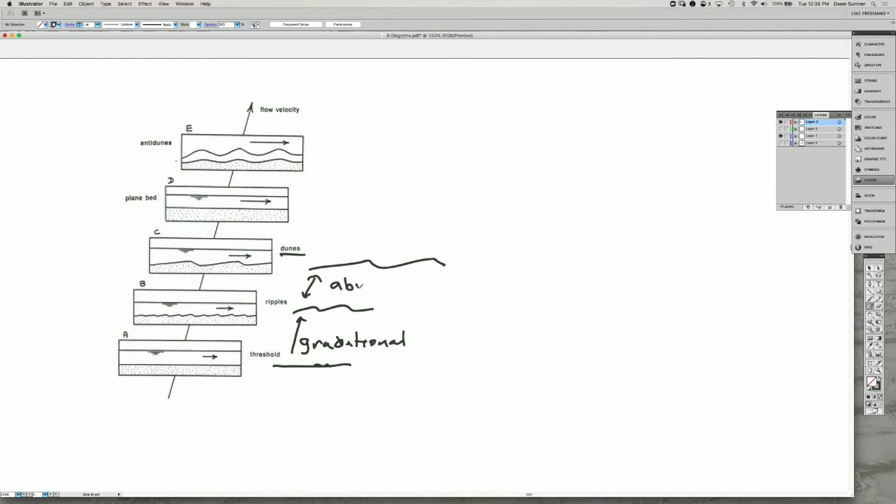
pyautogui.write('rupt')
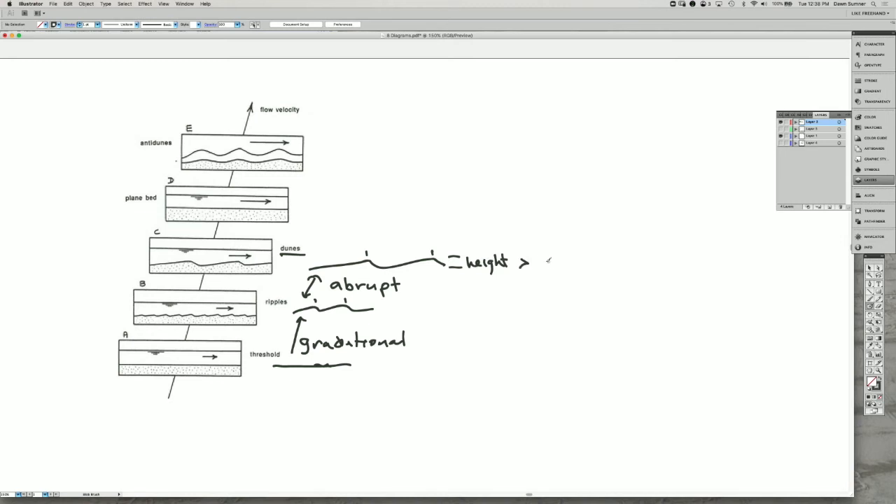
pyautogui.moveTo(478, 241)
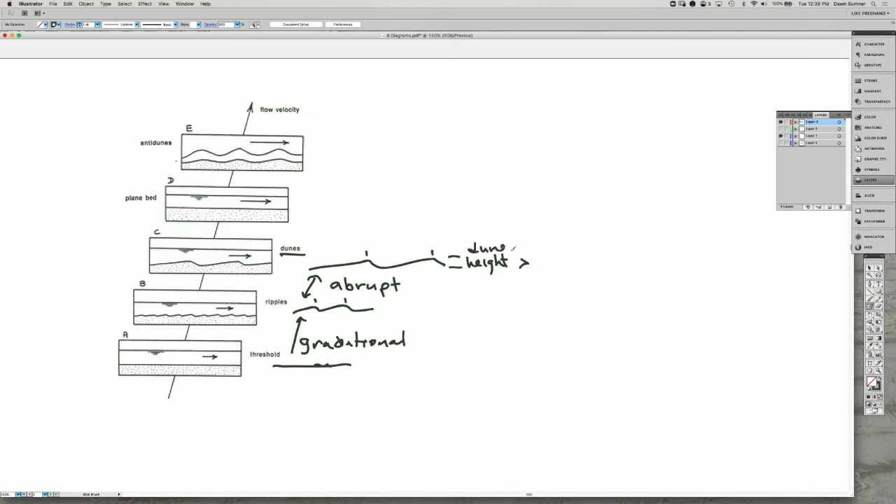
pyautogui.write('rip')
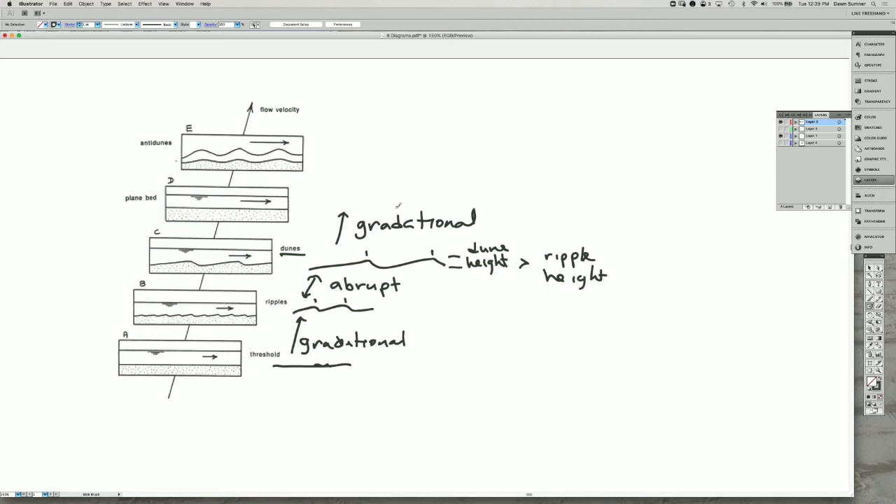
pyautogui.moveTo(401, 190)
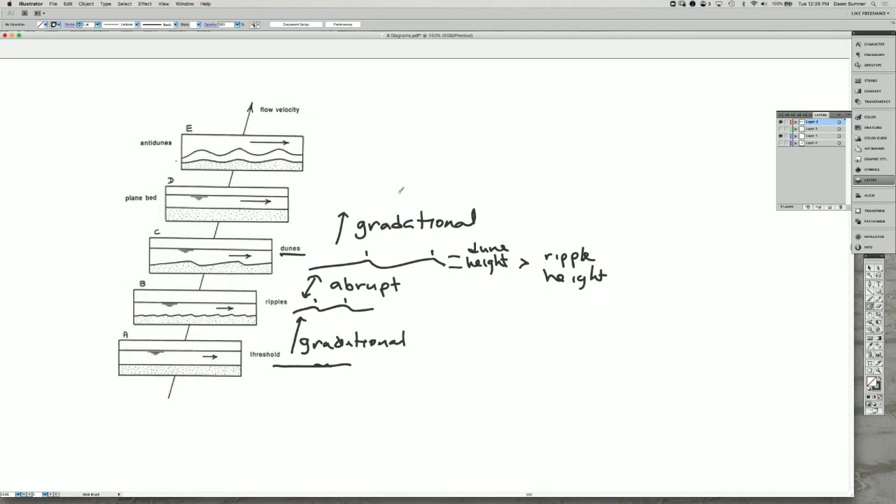
pyautogui.moveTo(380, 191)
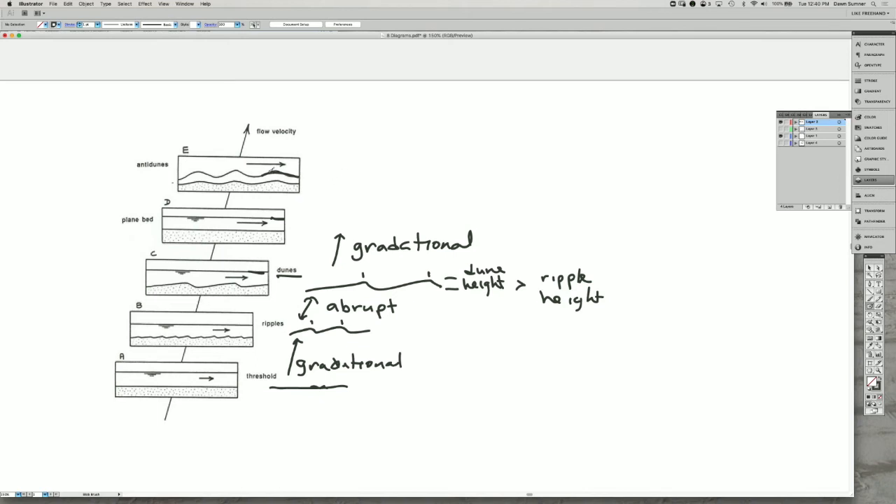
pyautogui.moveTo(341, 173)
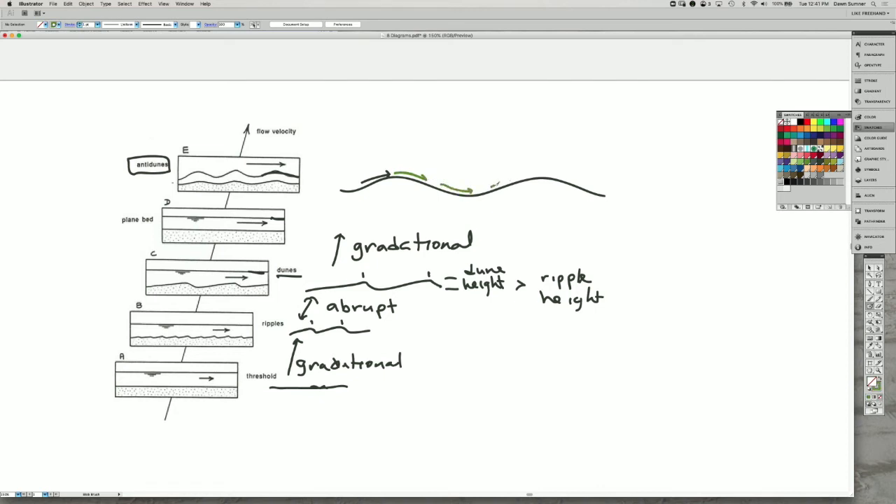
# Draw another green flow arrow along the antidune surface
pyautogui.moveTo(476, 186); pyautogui.dragTo(517, 175)
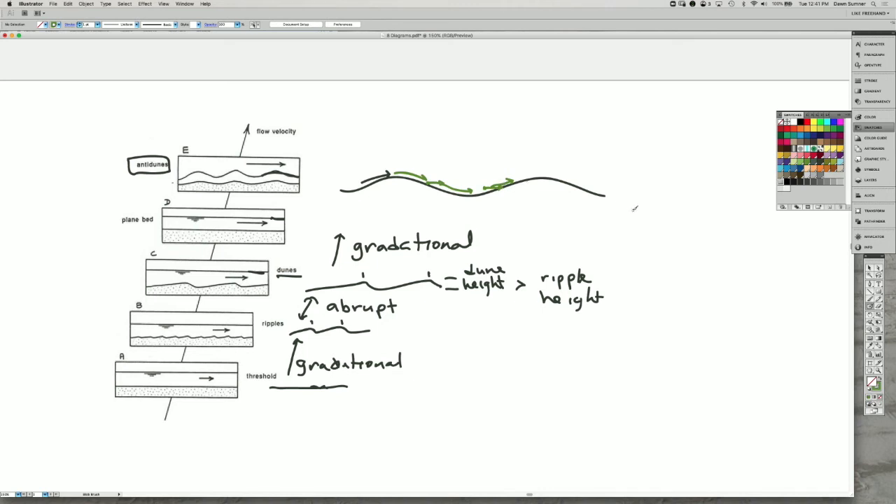
pyautogui.moveTo(803, 170)
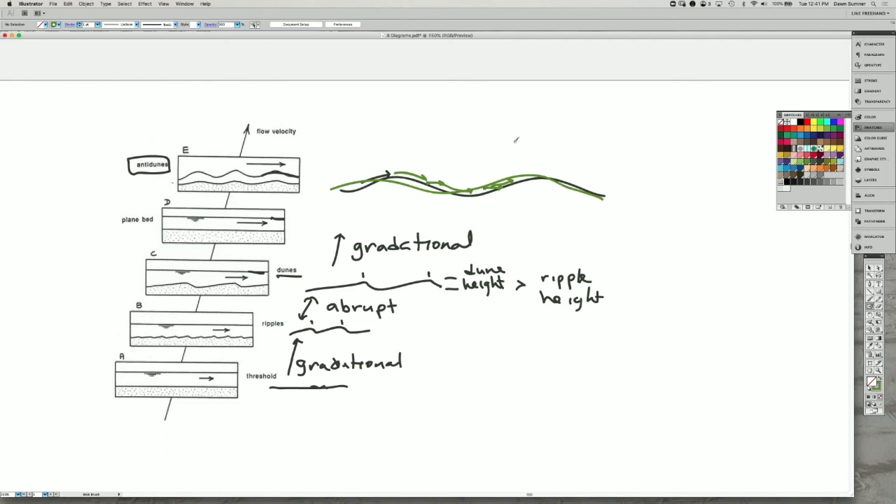
# Draw a green right arrow labelled 'water' and a left arrow labelled 'dune migration'
pyautogui.moveTo(511, 141); pyautogui.dragTo(560, 141)
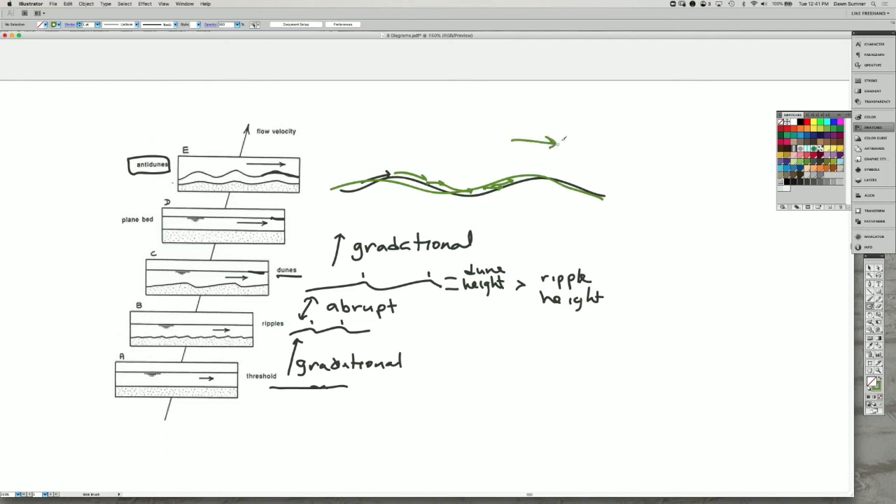
pyautogui.write('water')
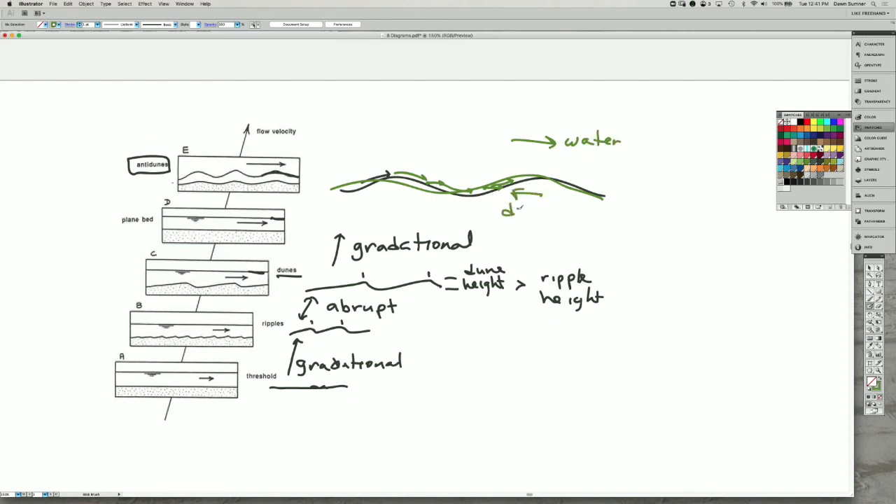
pyautogui.write('dune migration')
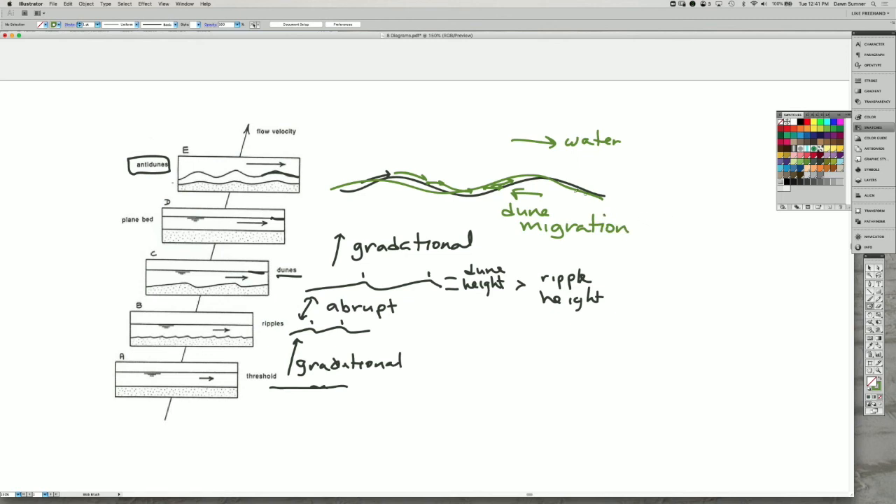
pyautogui.rightClick(600, 196)
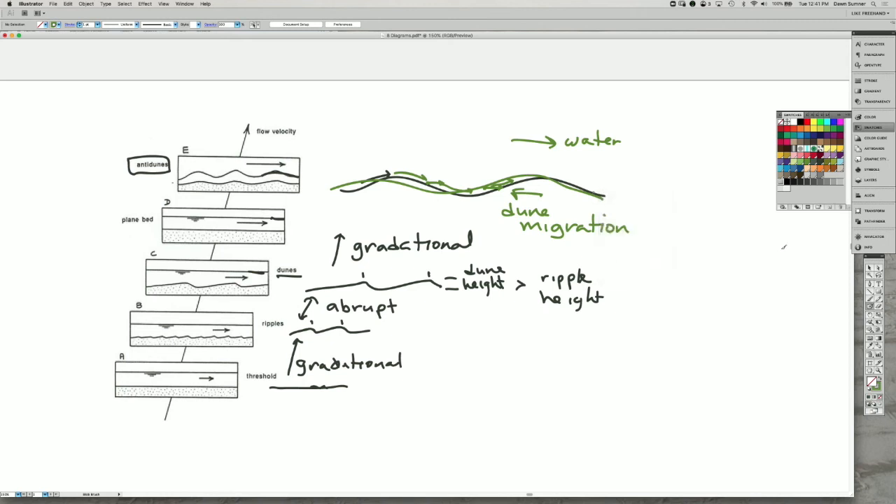
pyautogui.moveTo(665, 220)
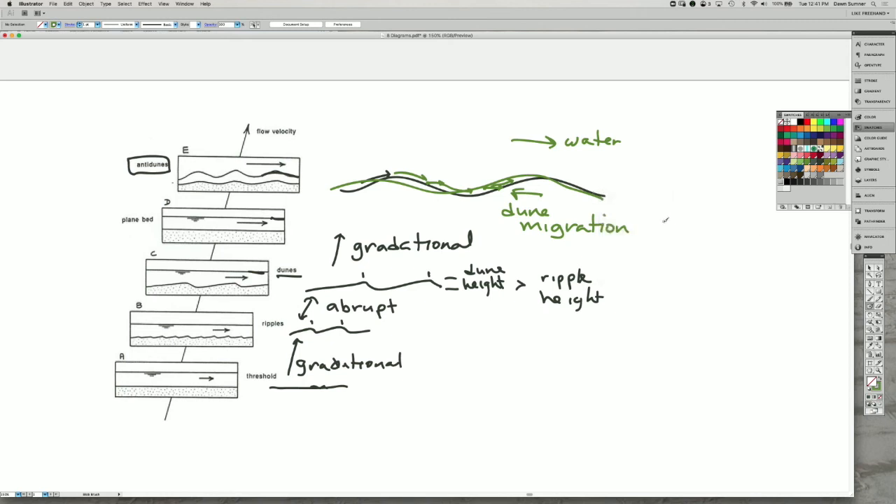
pyautogui.moveTo(659, 216)
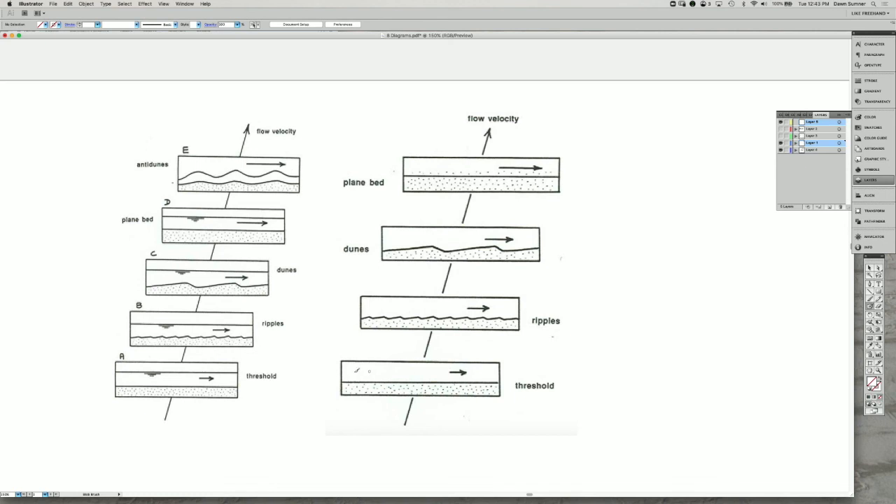
# Link threshold, ripples, dunes and plane bed with double arrows, then circle dunes and ripples red
pyautogui.moveTo(291, 376); pyautogui.dragTo(336, 369)
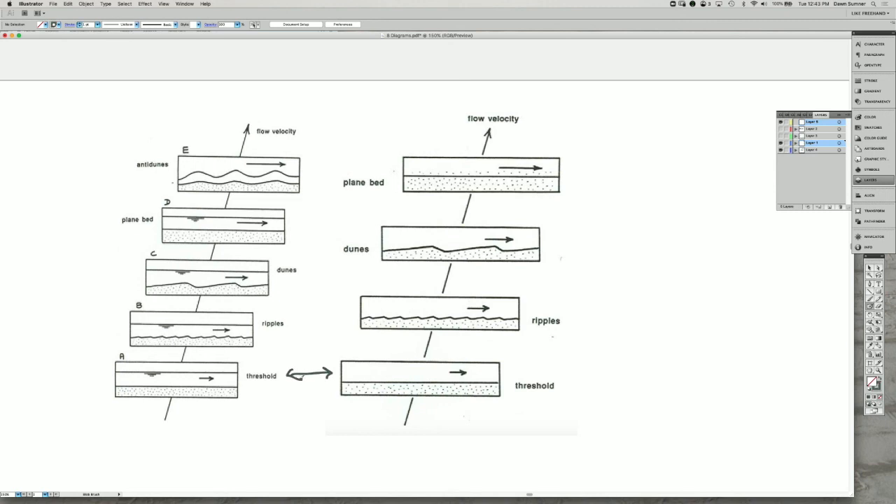
pyautogui.moveTo(300, 328)
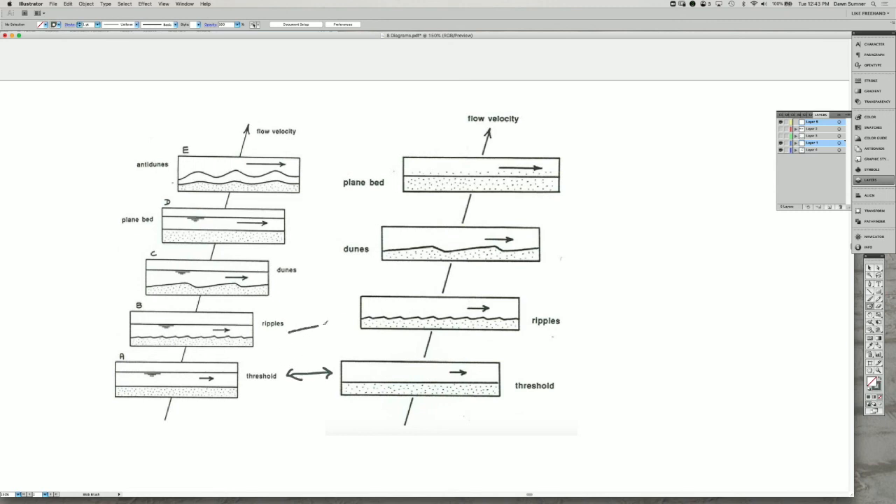
pyautogui.moveTo(287, 329); pyautogui.dragTo(357, 318)
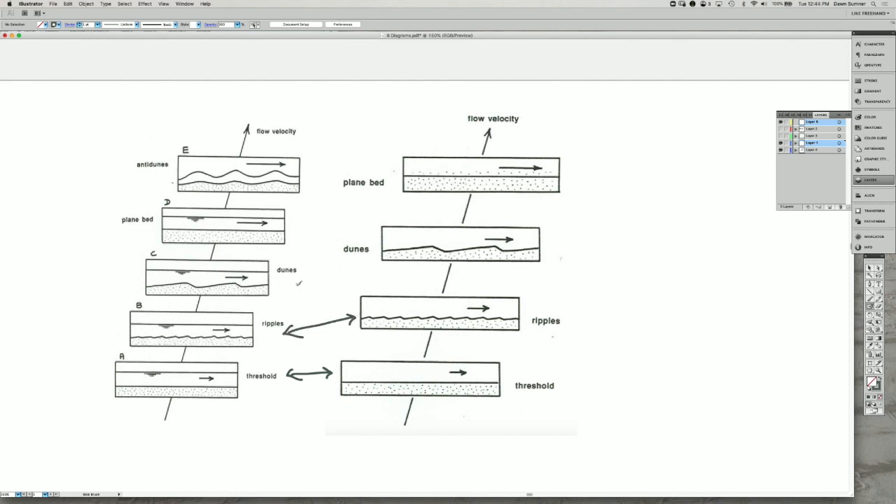
pyautogui.moveTo(297, 284); pyautogui.dragTo(364, 262)
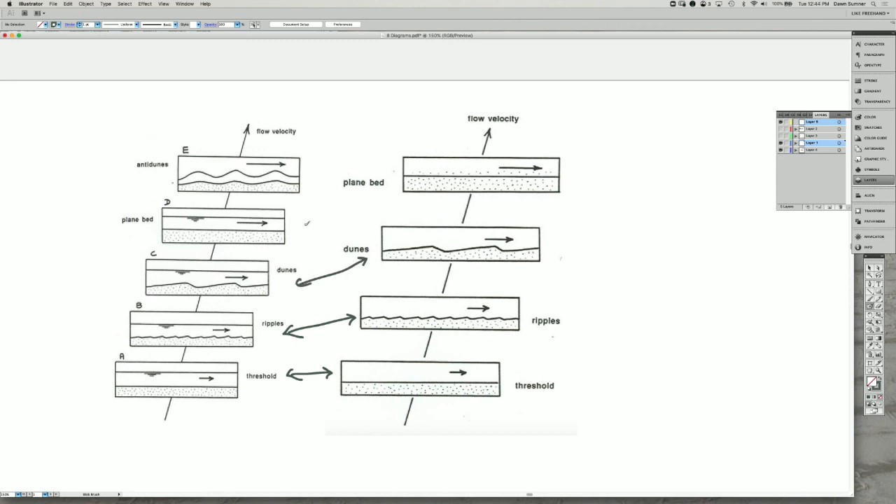
pyautogui.moveTo(304, 228); pyautogui.dragTo(388, 193)
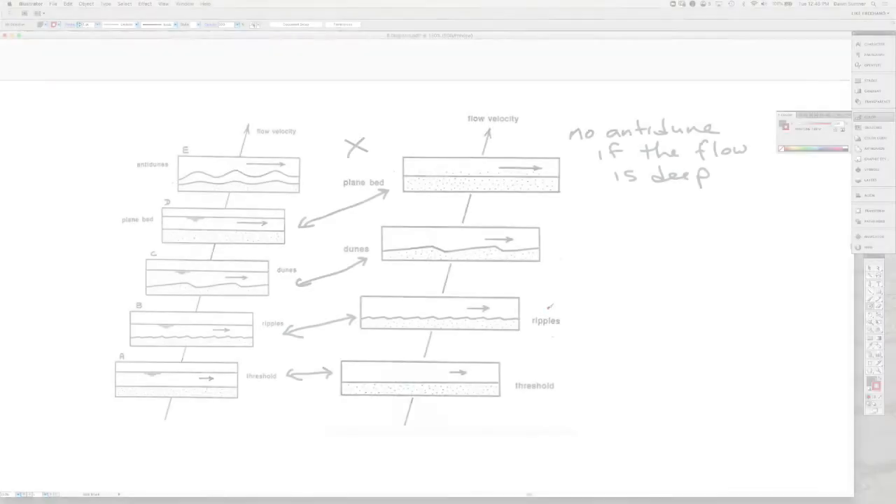
pyautogui.moveTo(532, 311); pyautogui.dragTo(566, 329)
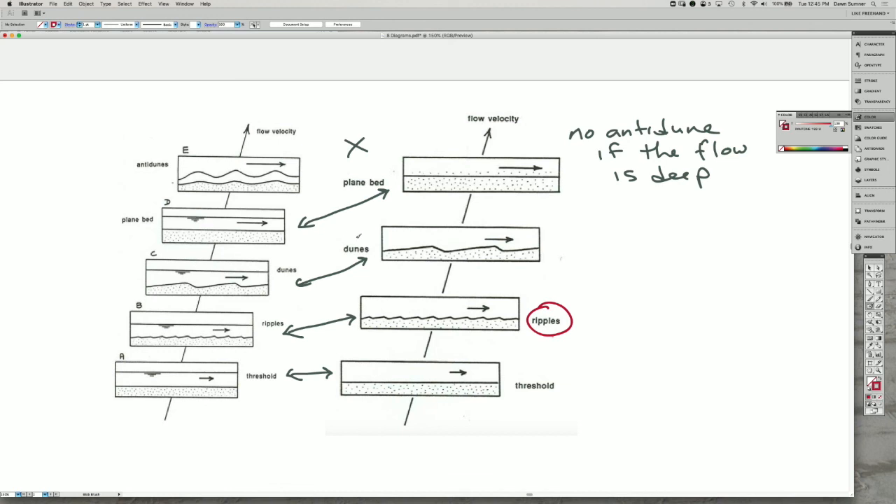
pyautogui.moveTo(334, 238); pyautogui.dragTo(374, 259)
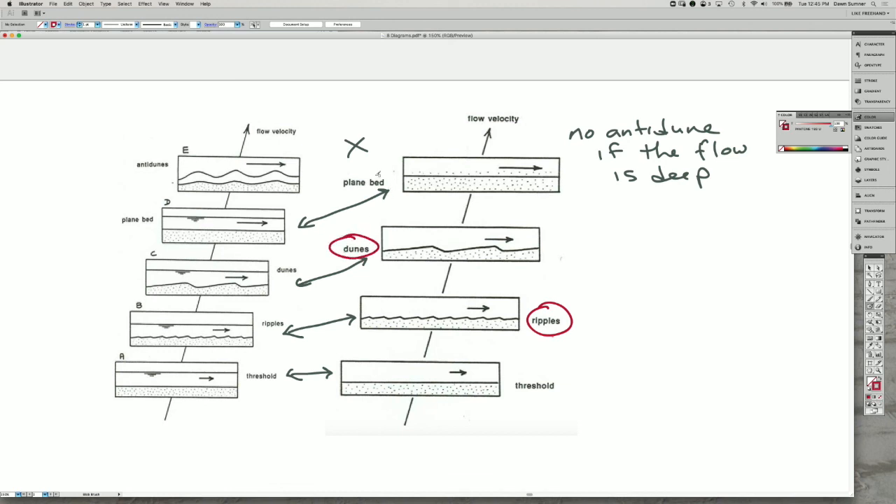